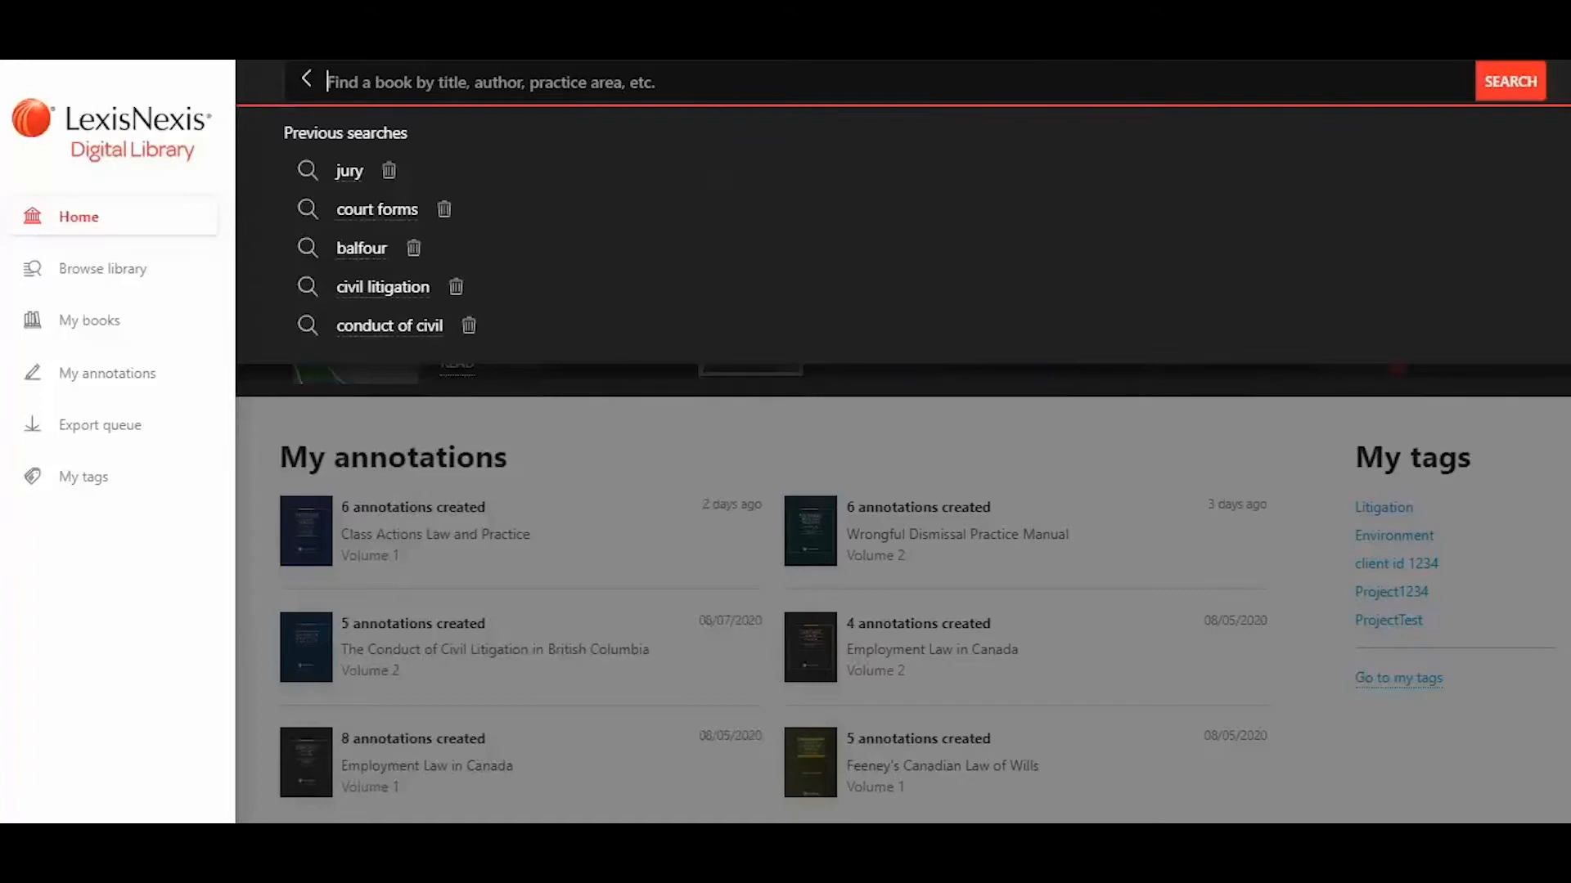
Step: Search the library for 'wrongful dismissal' and list the 3 matching results
text(wron)
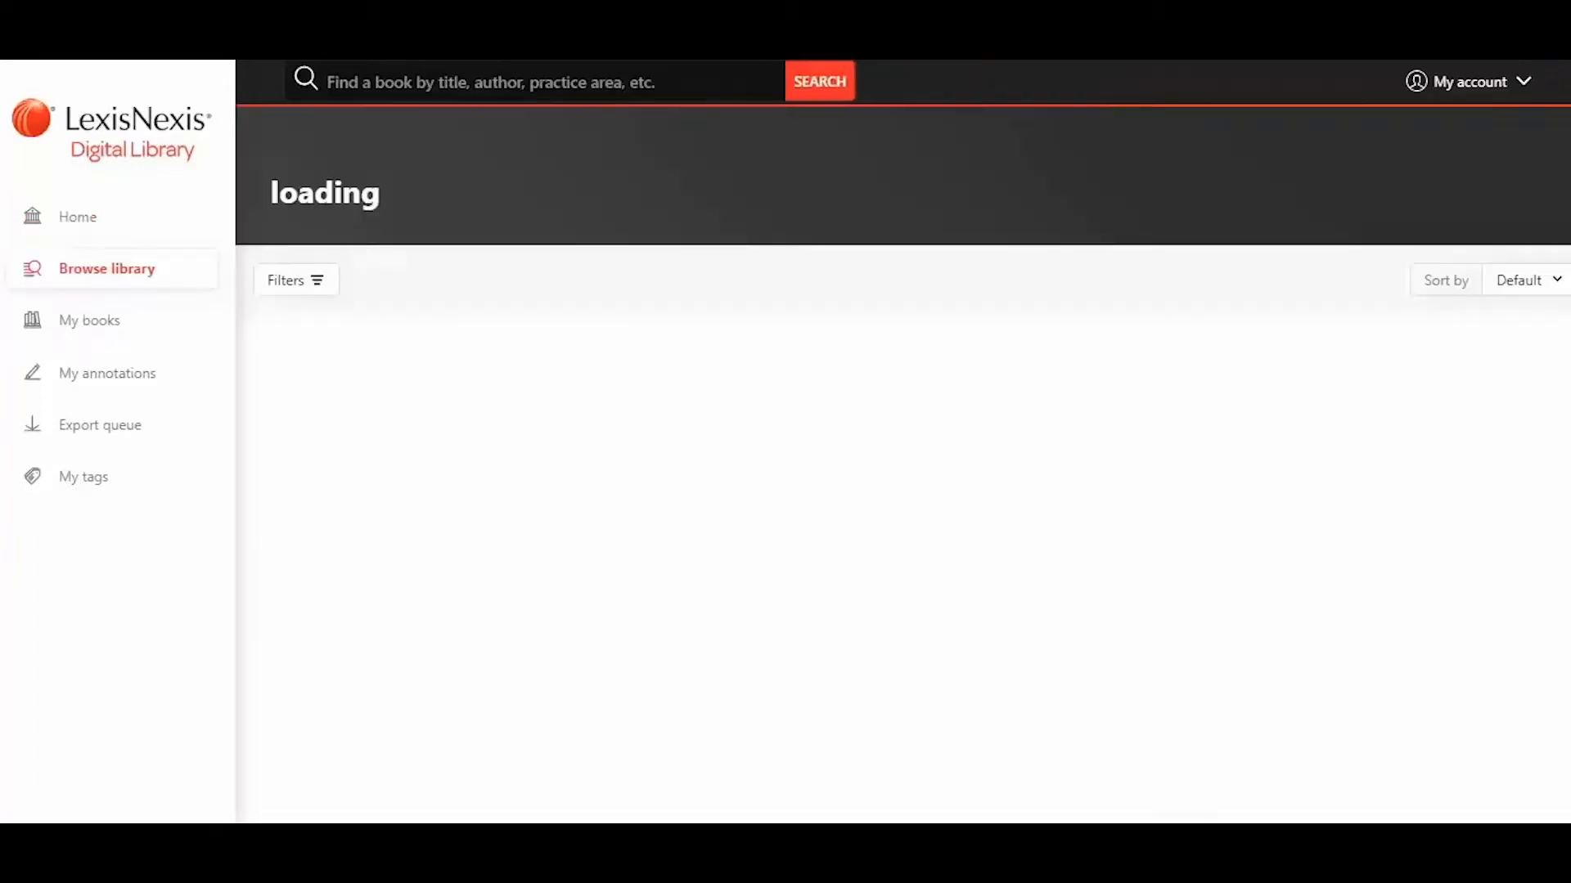
click(818, 82)
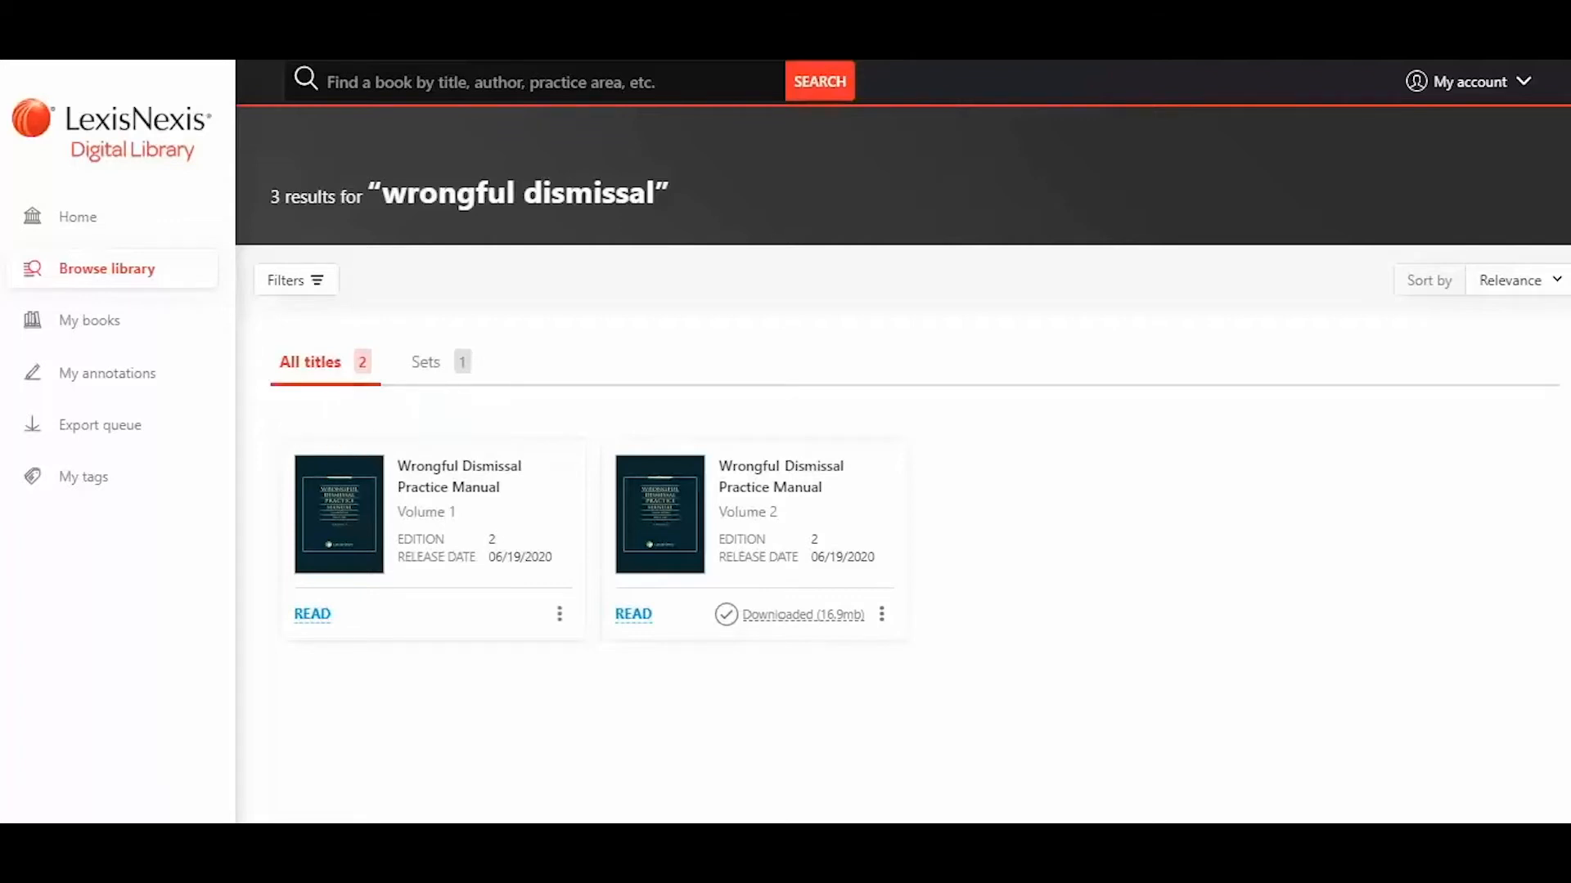
Step: Show the detail page for Wrongful Dismissal Practice Manual, Volume 1
click(458, 476)
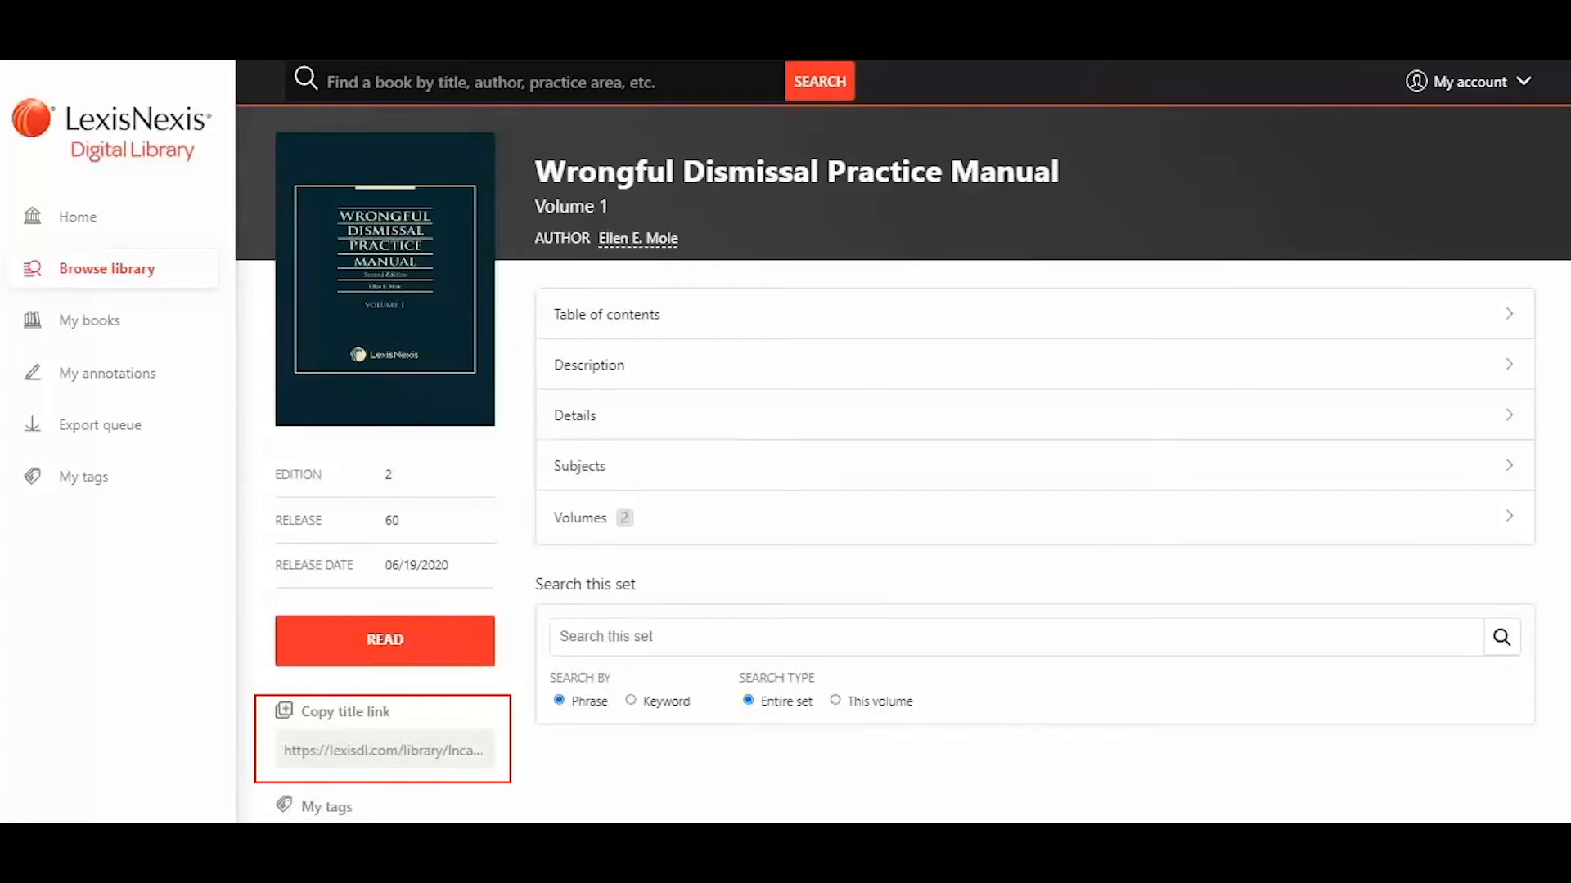
Step: Expand the table of contents, view the description, and list Volume 1 and Volume 2 of the set
click(606, 314)
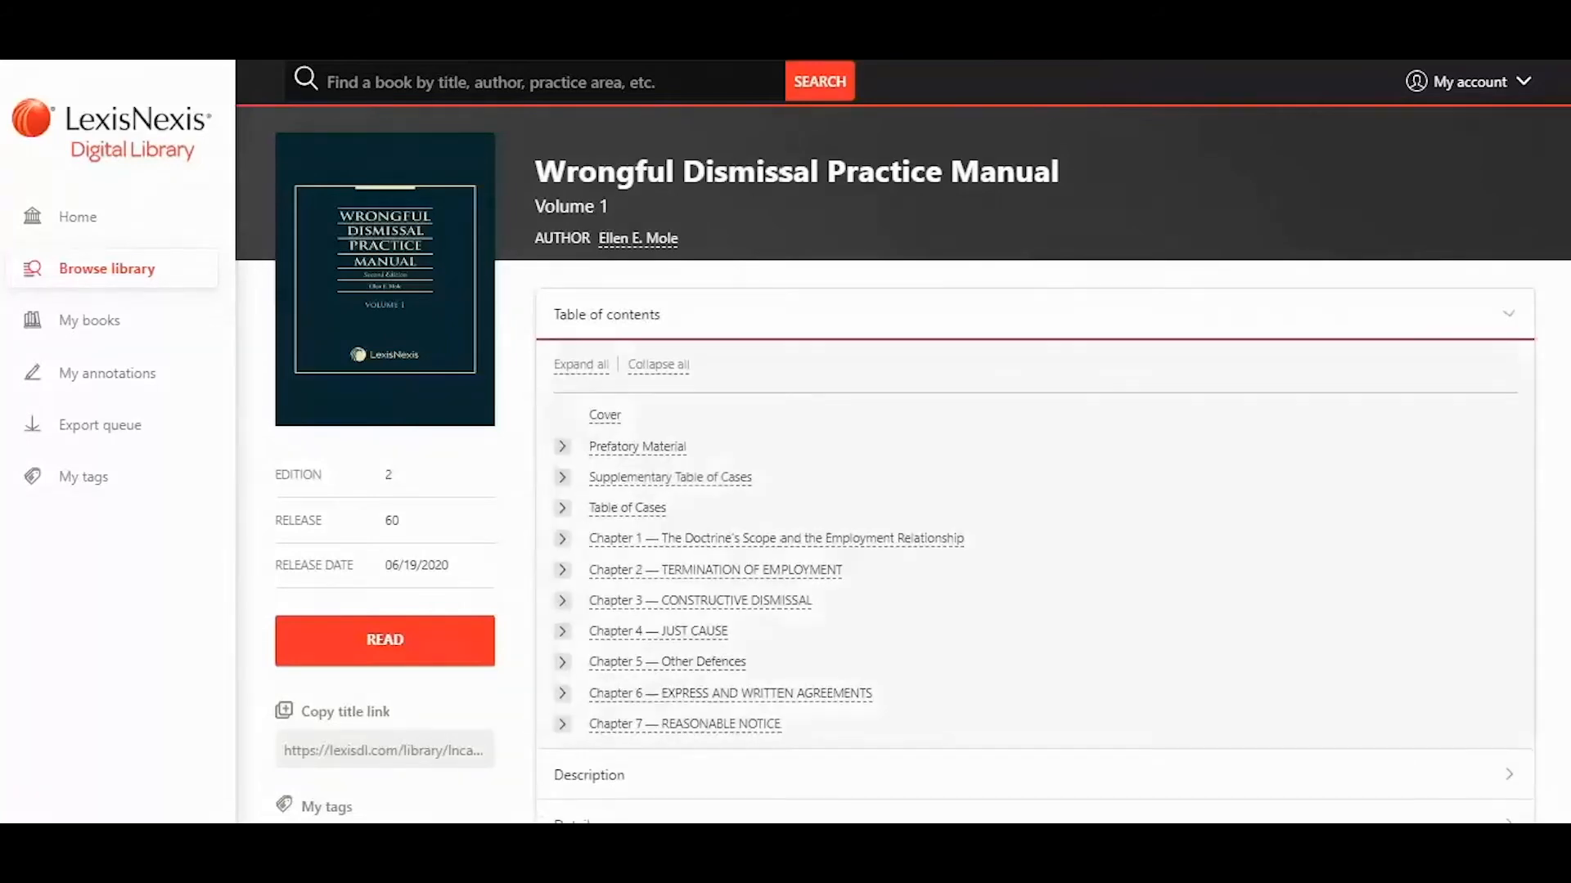
scroll(down, 3)
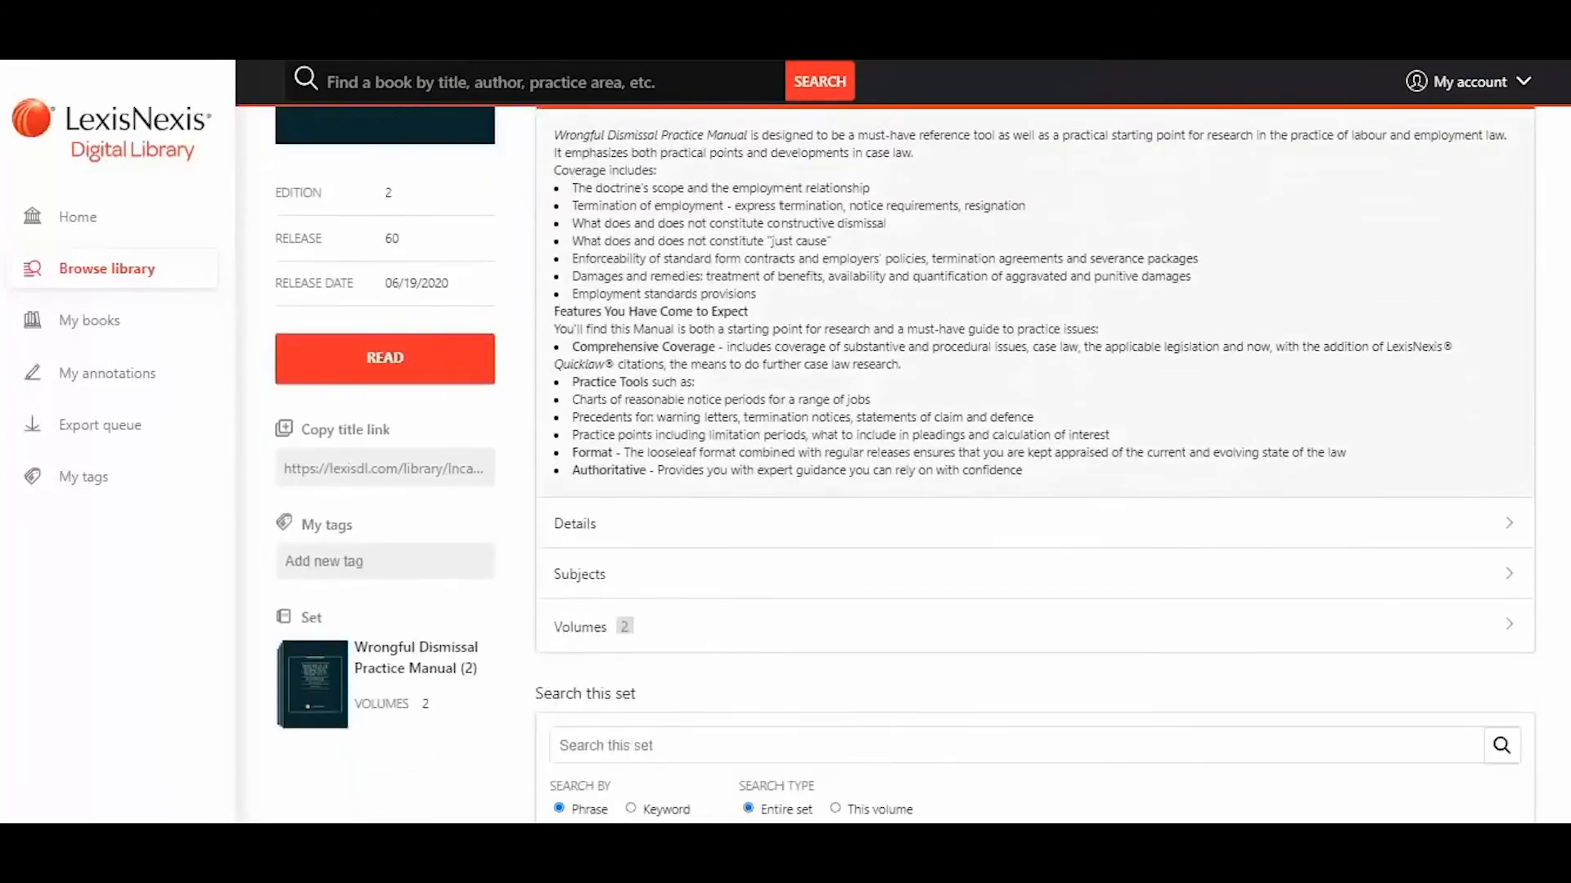
click(574, 524)
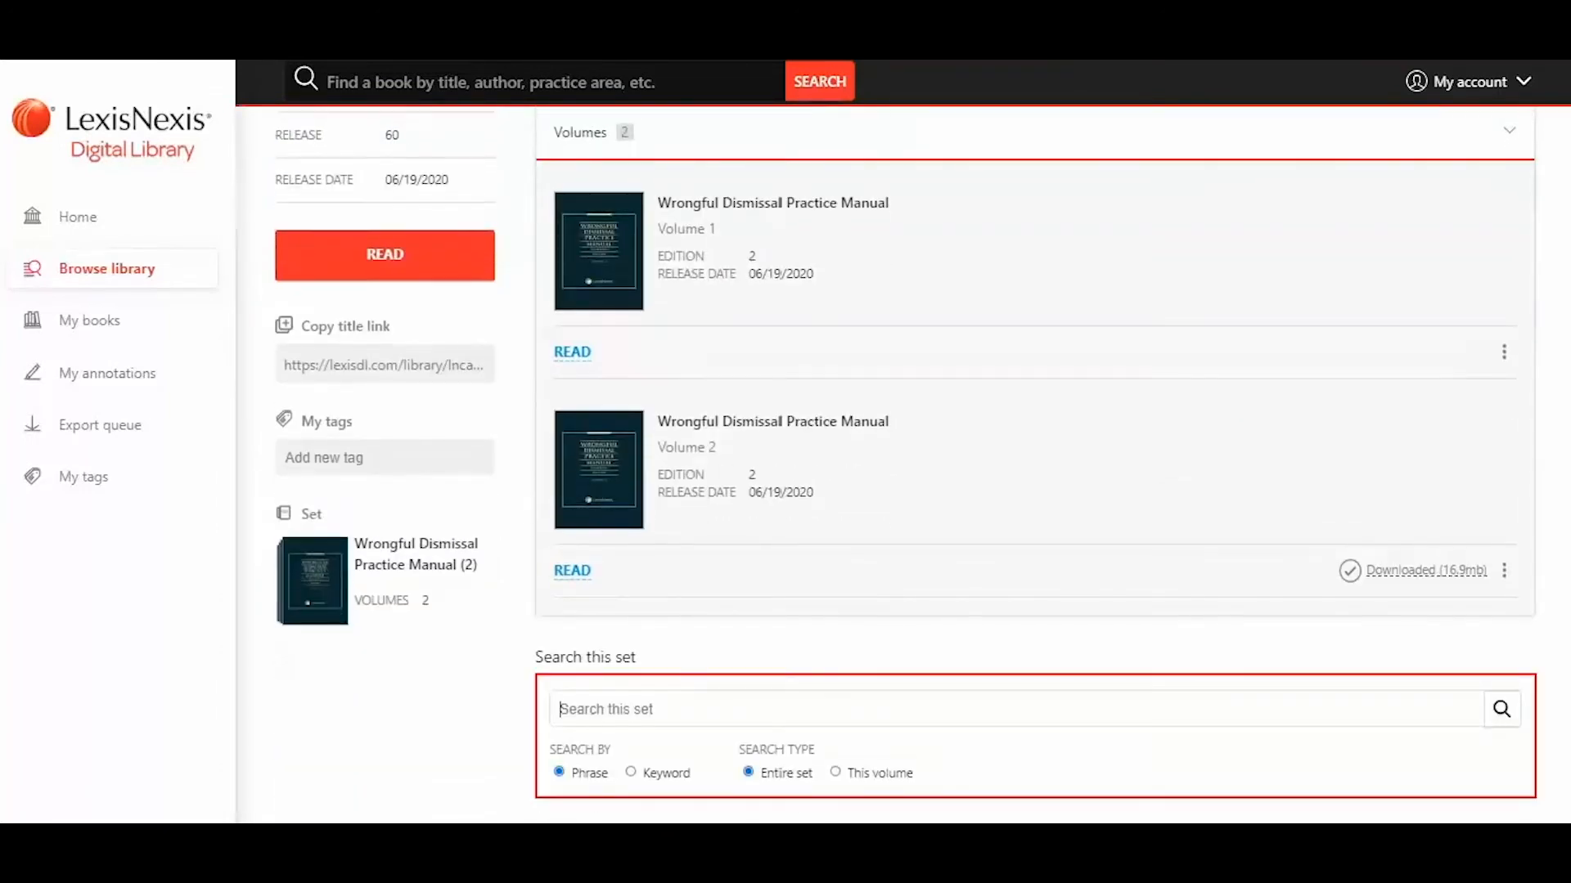
Step: Switch Search this set to Keyword matching, then bring up the My tags page listing five tags
click(631, 772)
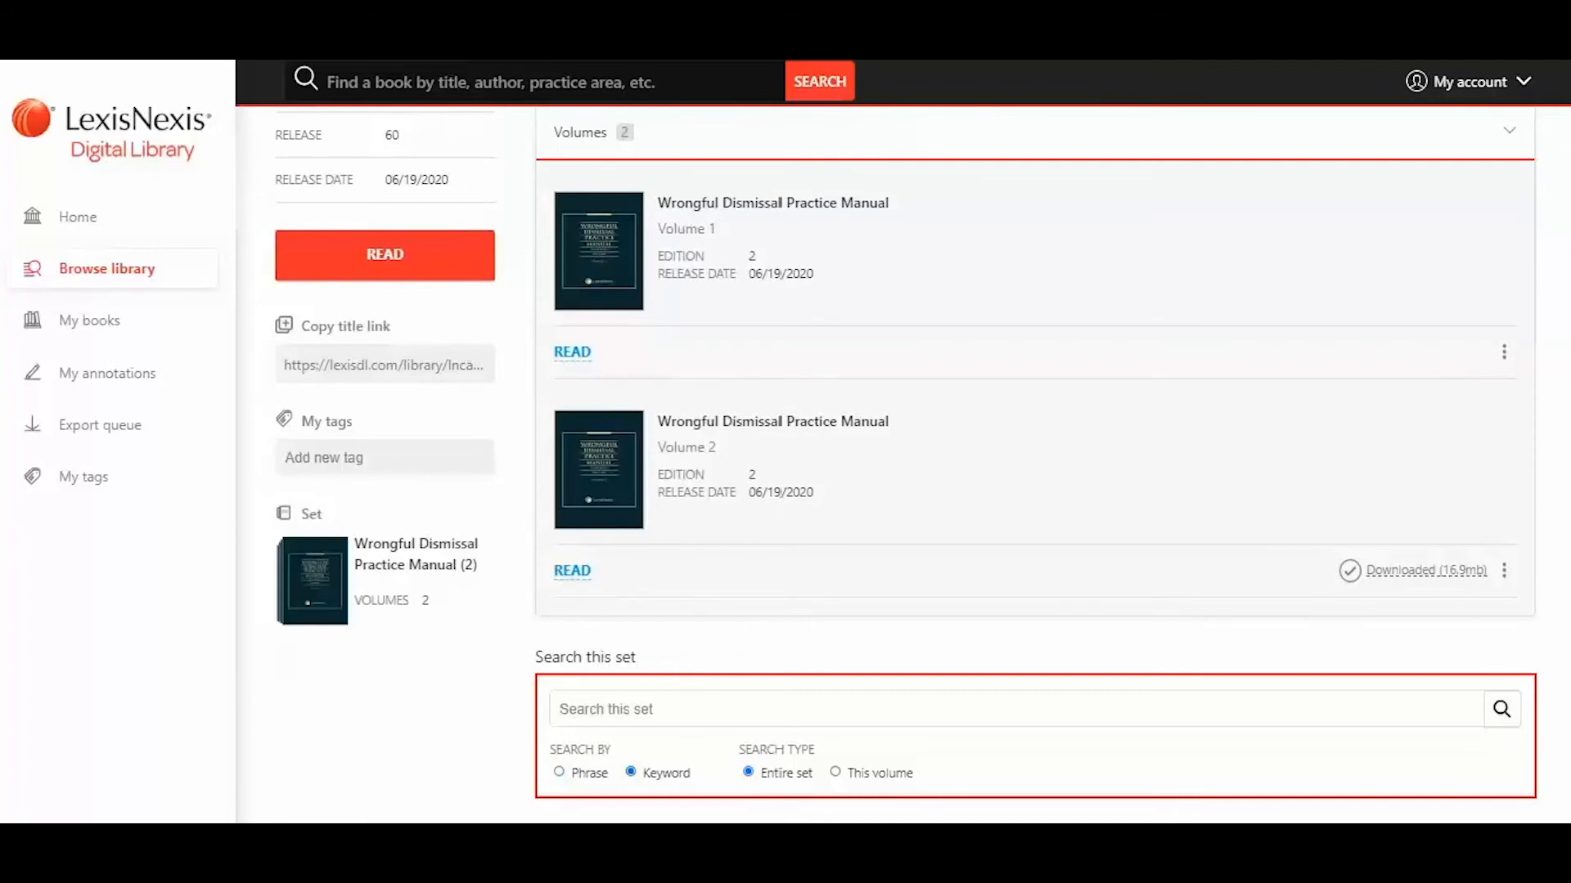
click(85, 476)
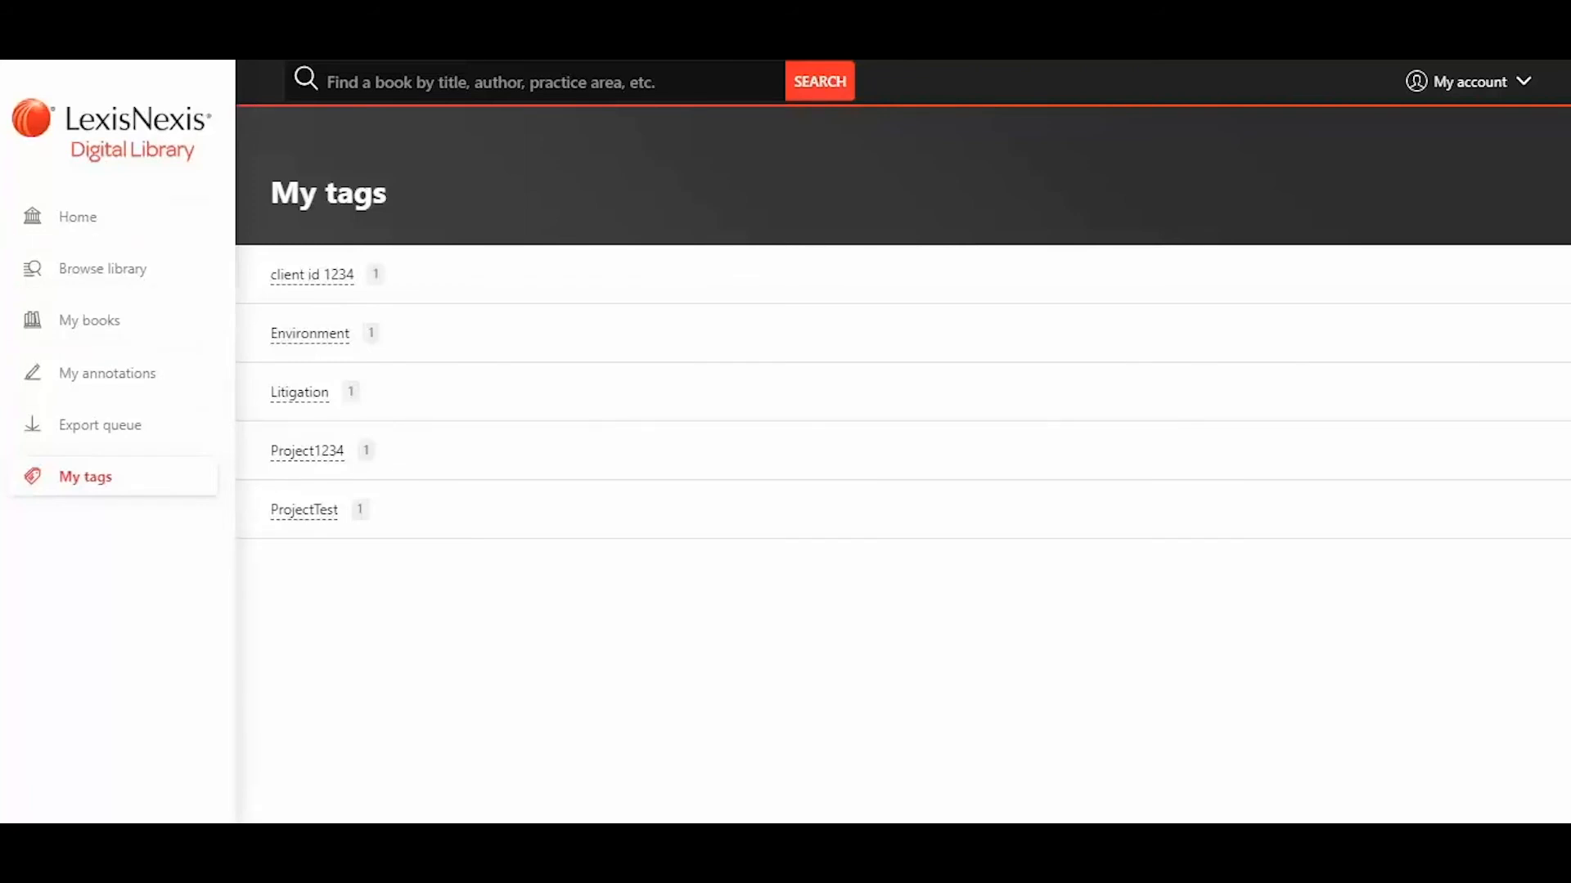
click(77, 216)
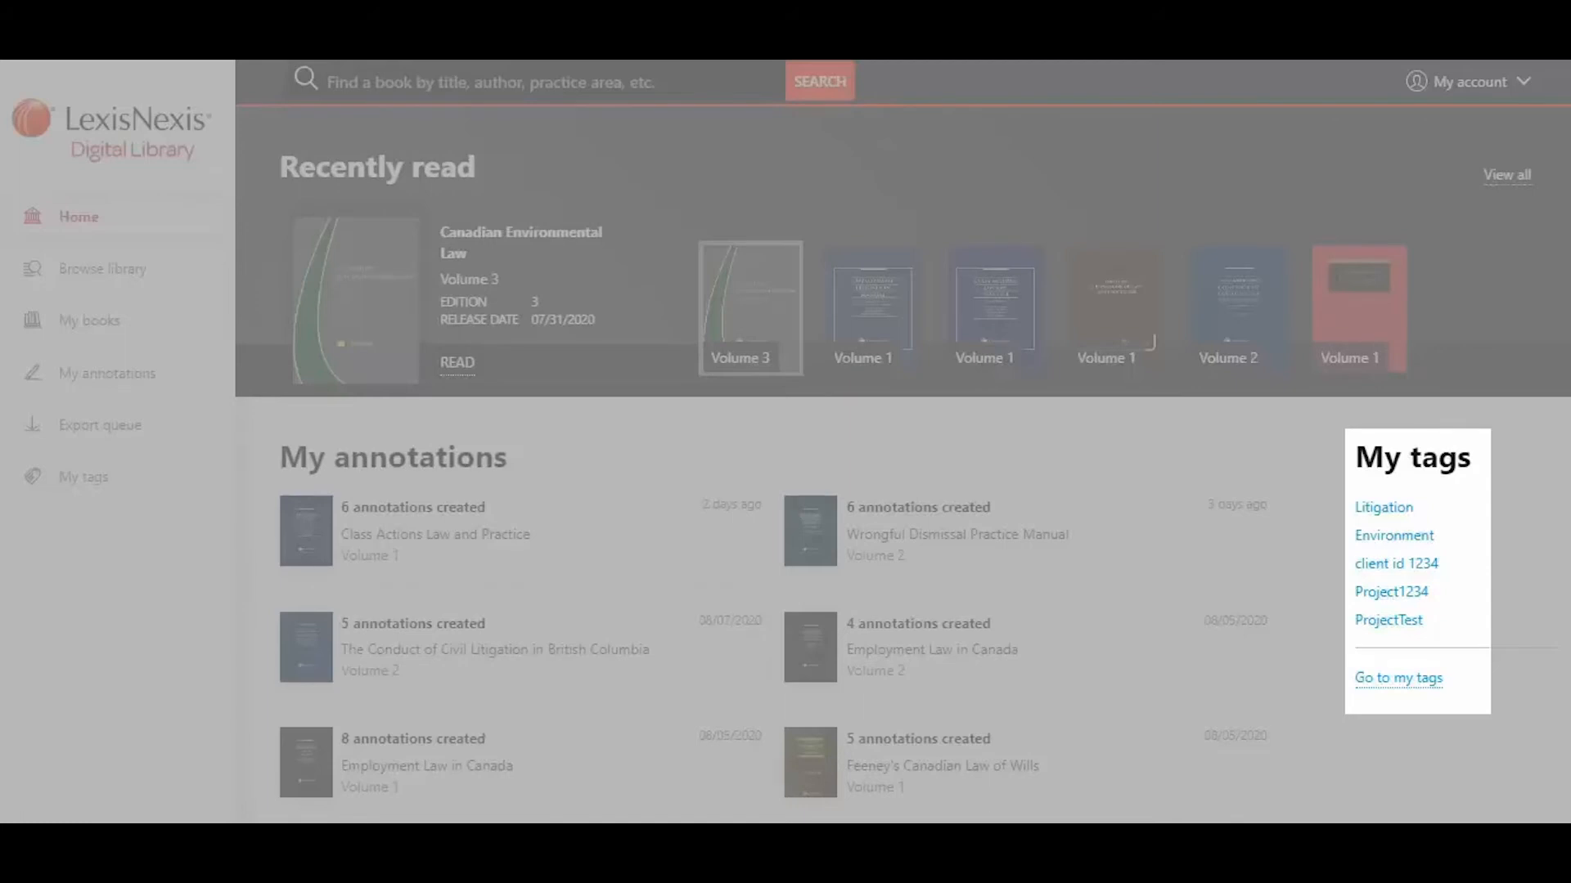
click(1395, 678)
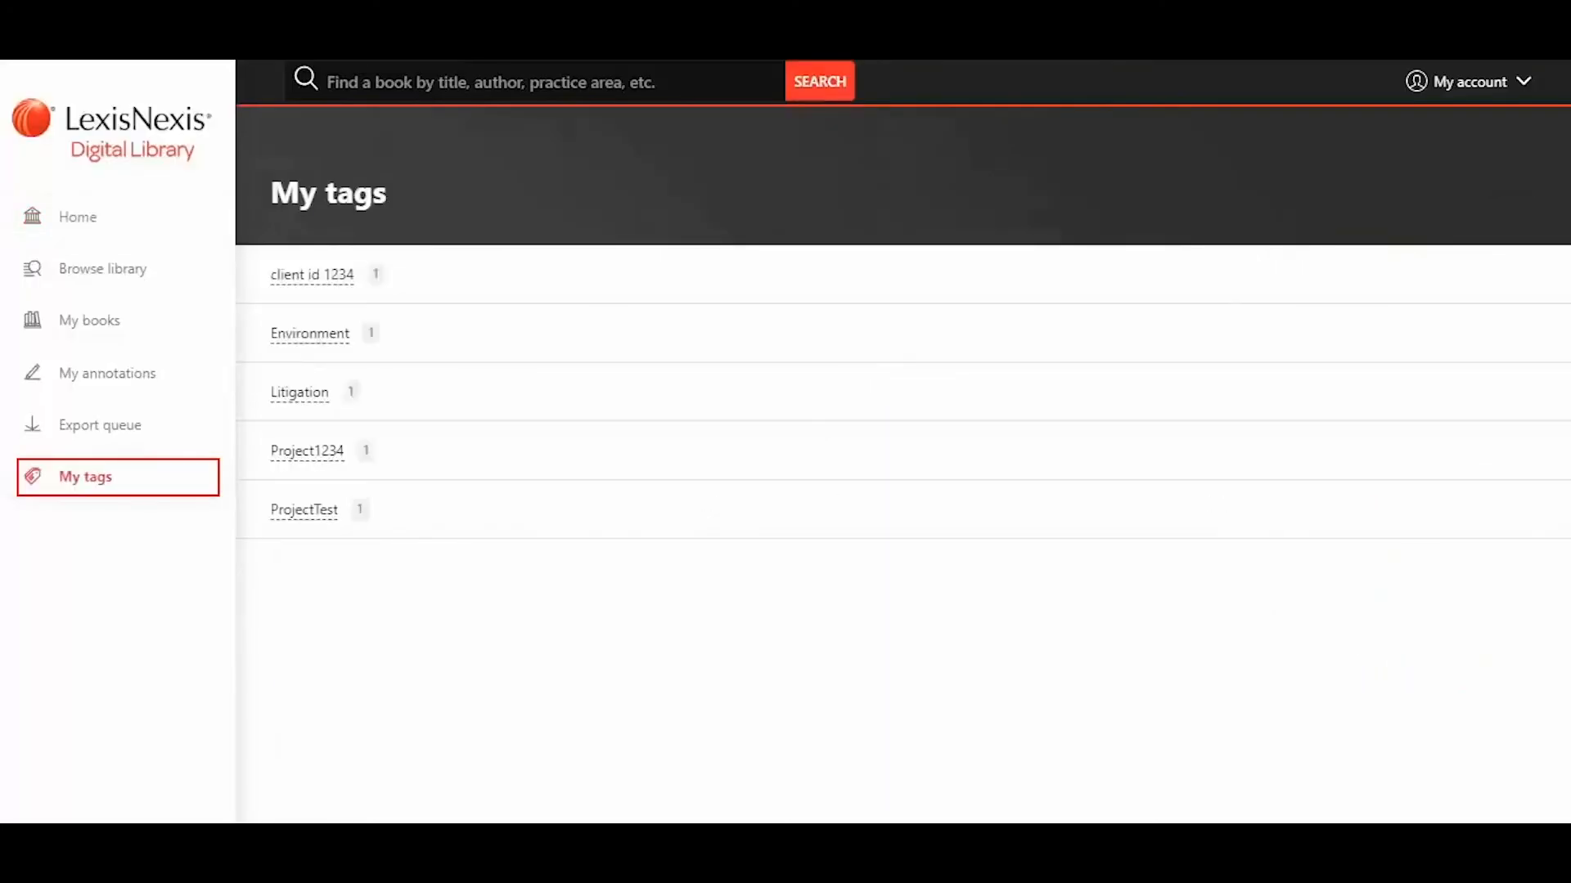